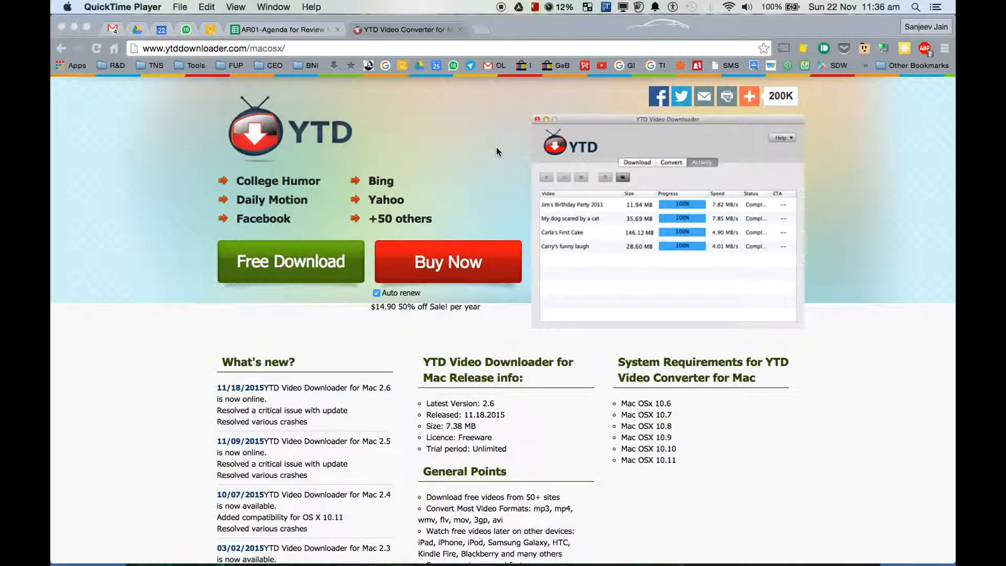
mouse_move(269, 107)
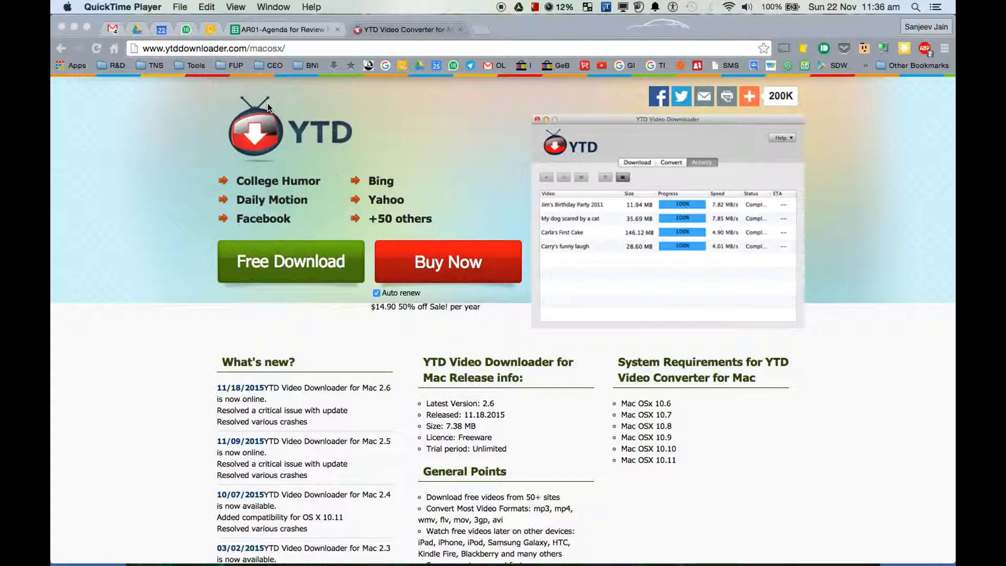
mouse_move(204, 52)
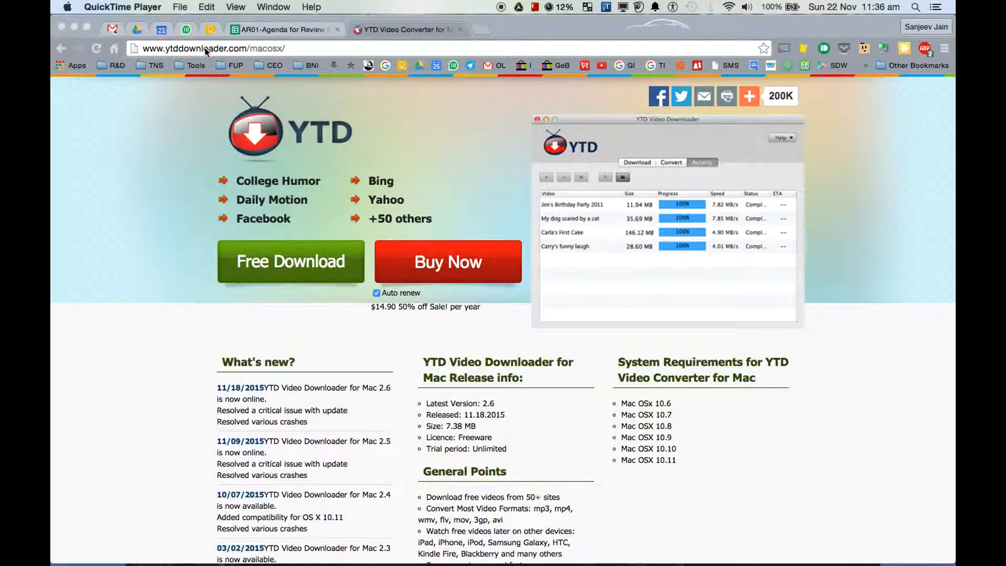
mouse_move(182, 57)
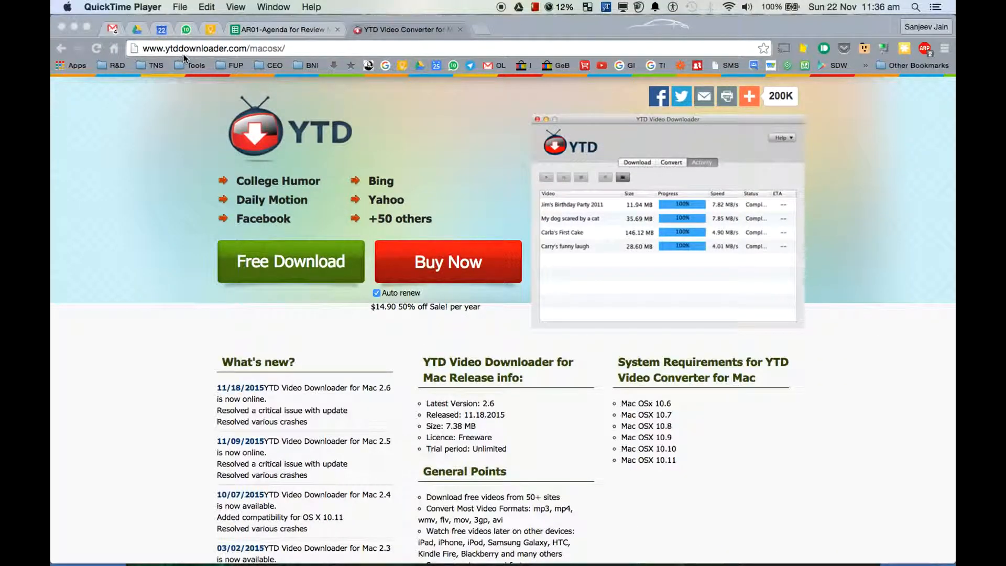
mouse_move(285, 58)
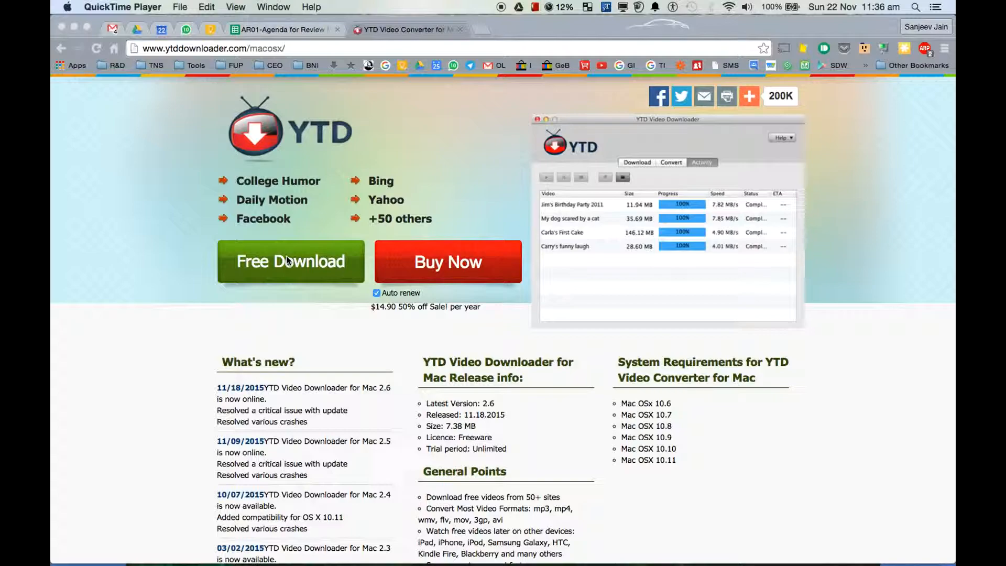
mouse_move(412, 222)
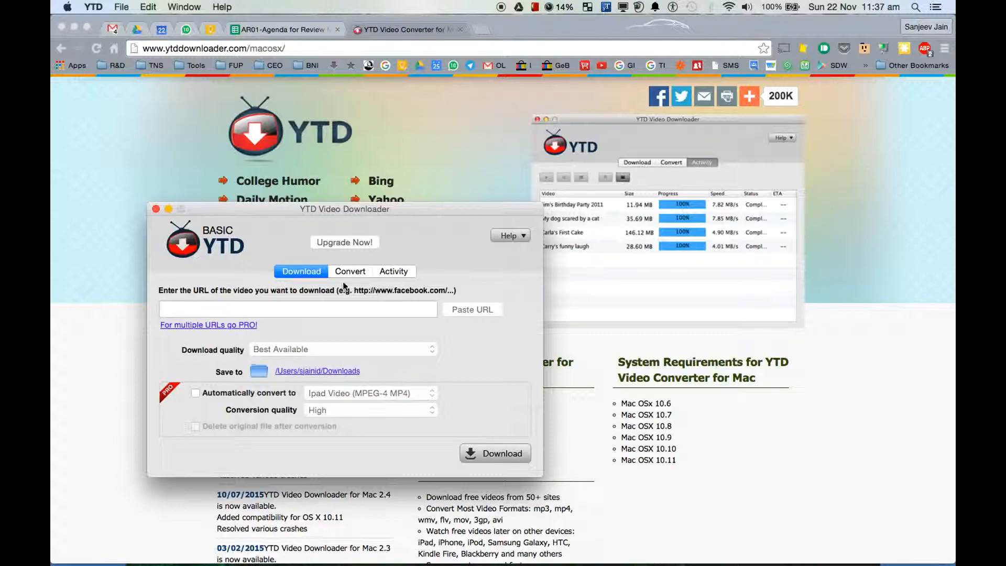
mouse_move(319, 266)
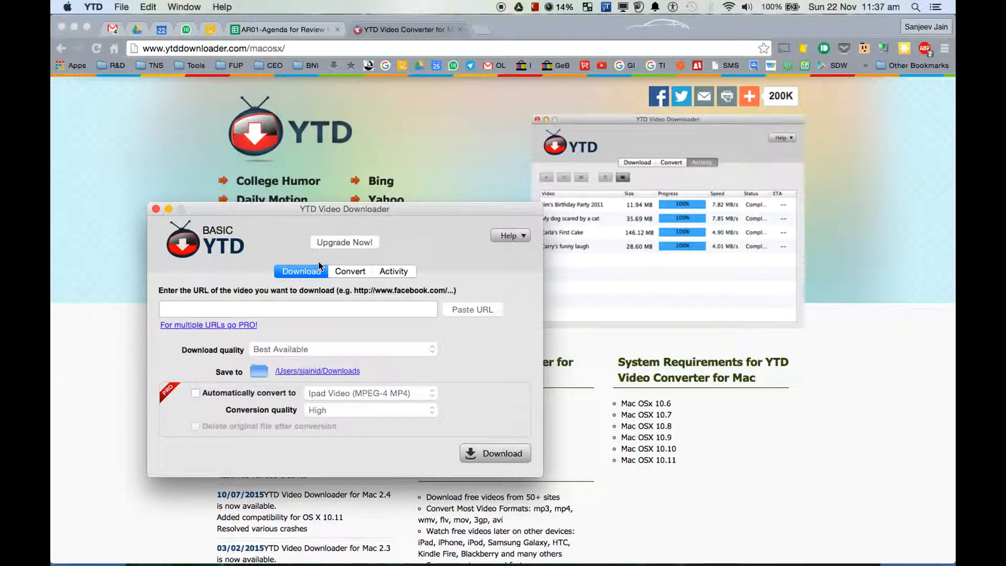
mouse_move(483, 34)
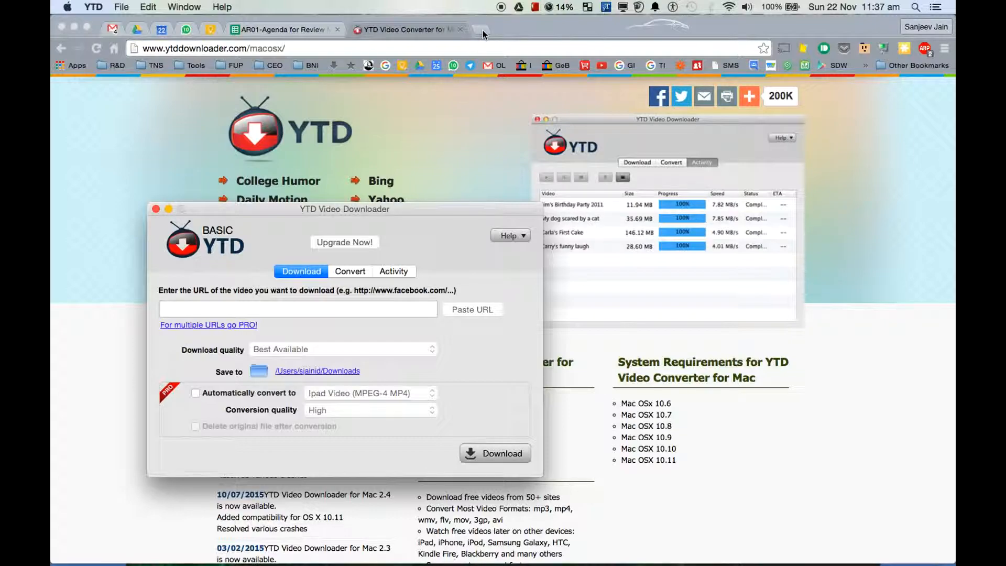
Step: Open '5 AMAZING INVENTIONS YOU DIDN'T KNOW EXISTED #47' from YouTube recommendations in a new tab and pause it
left_click(529, 29)
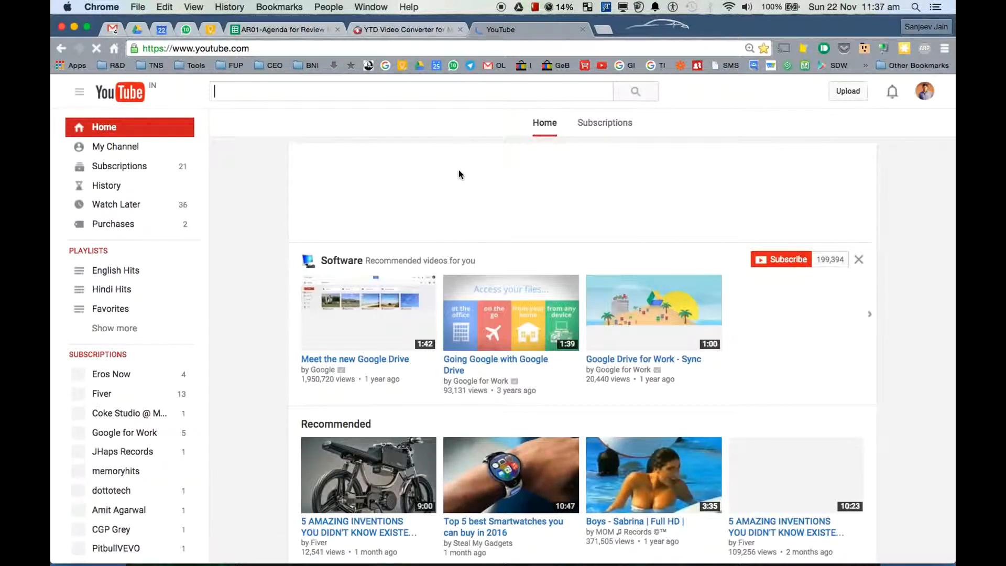
scroll("down", 3)
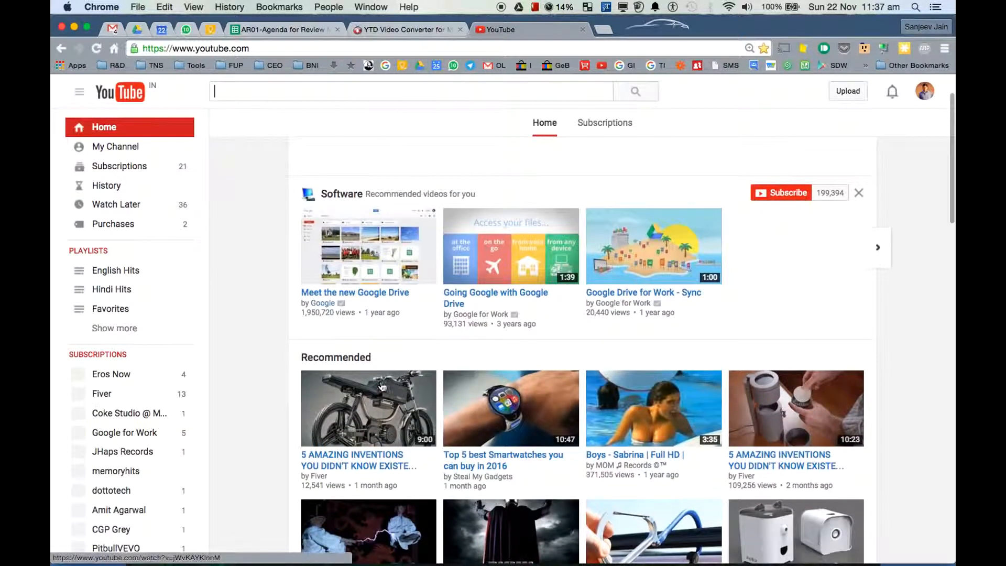
left_click(368, 409)
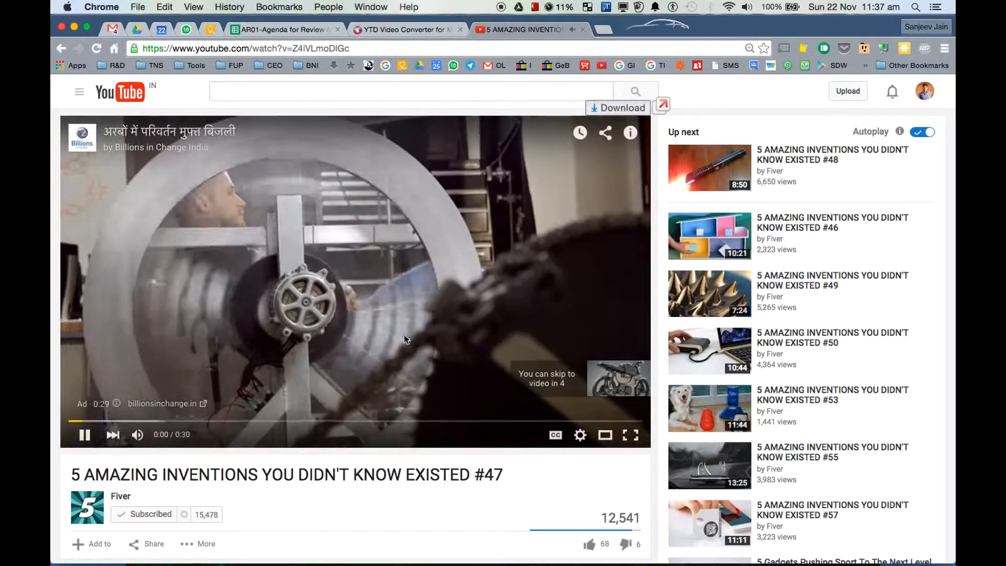
mouse_move(607, 313)
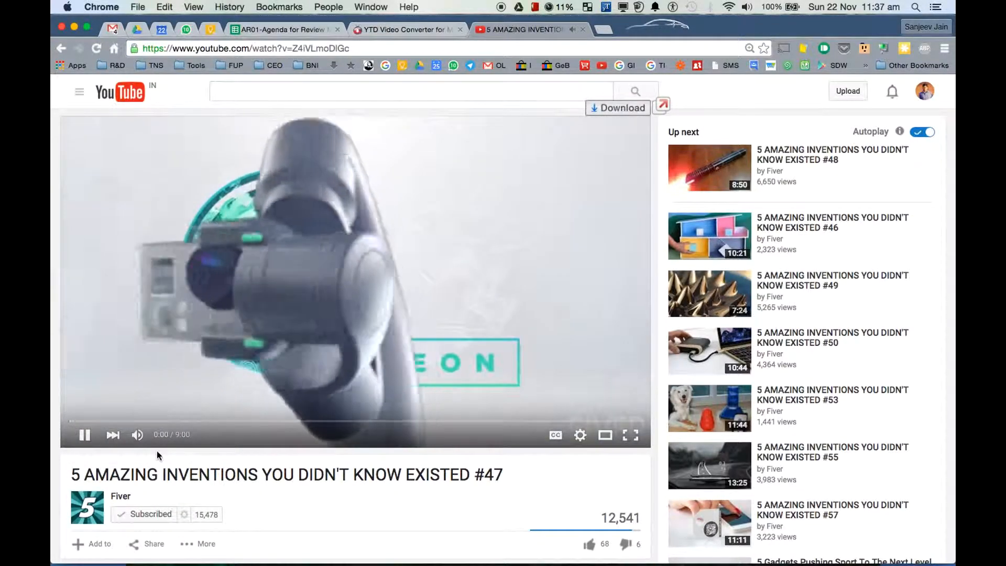
left_click(83, 434)
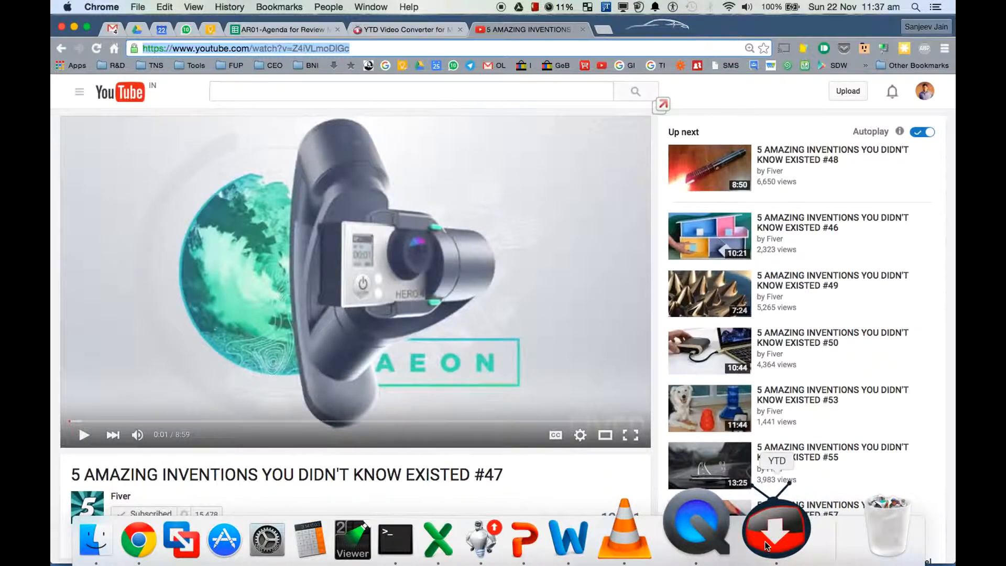
Step: Bring YTD to the front with the video's URL and choose Low 240p download quality
left_click(776, 528)
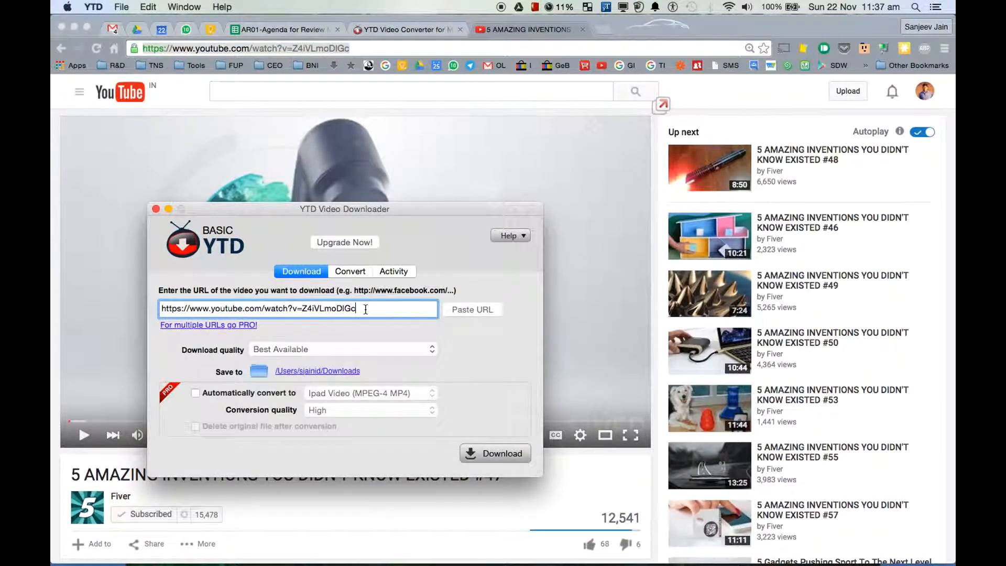
left_click(342, 349)
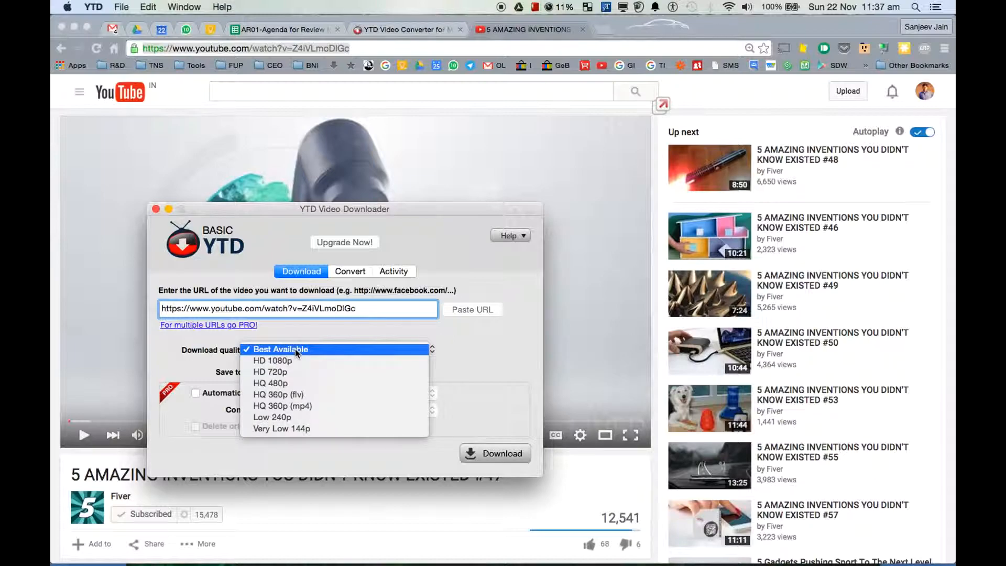
mouse_move(273, 417)
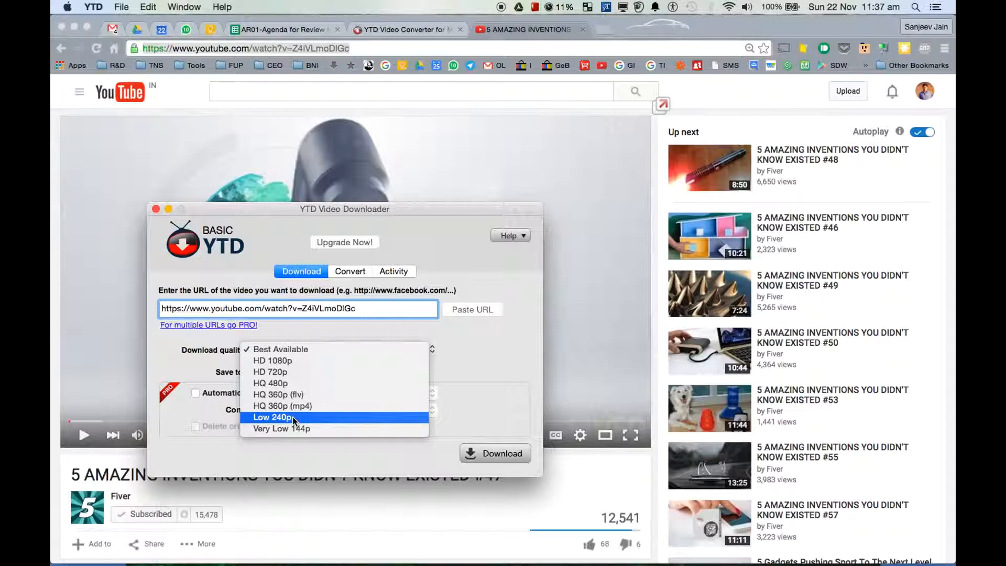
mouse_move(299, 360)
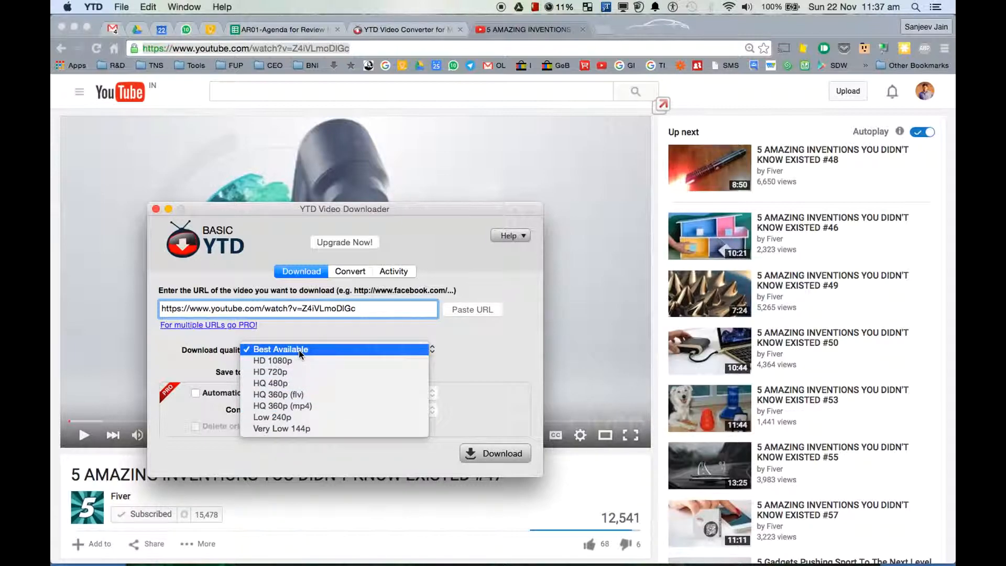
mouse_move(297, 405)
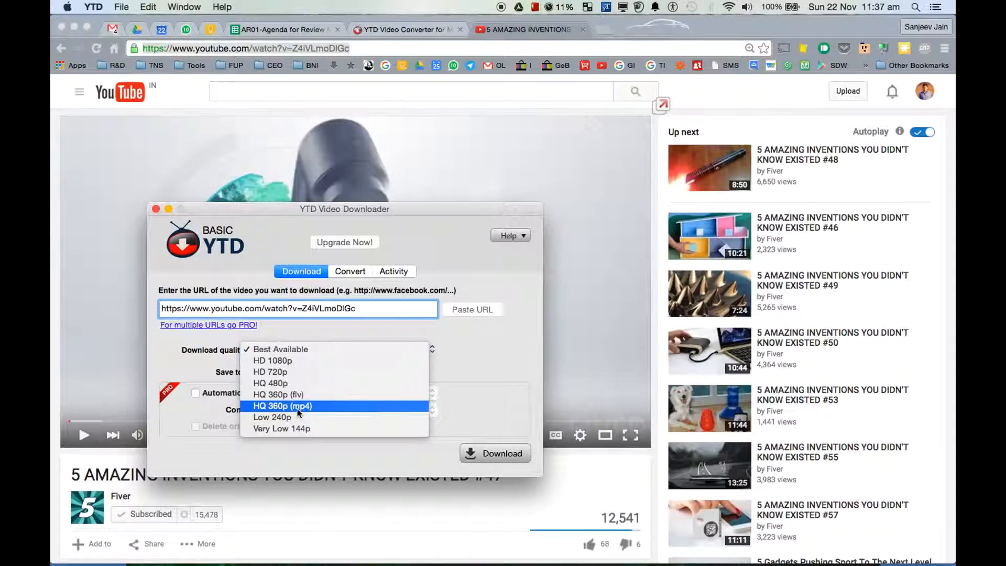
left_click(272, 418)
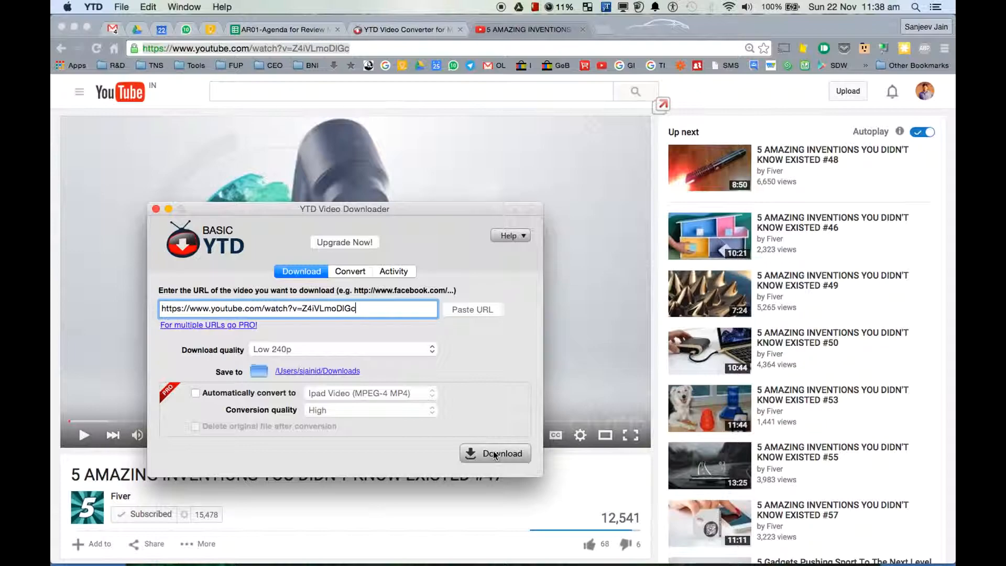
Step: Start downloading the inventions video, listed in Activity at 23.93 MB
left_click(495, 454)
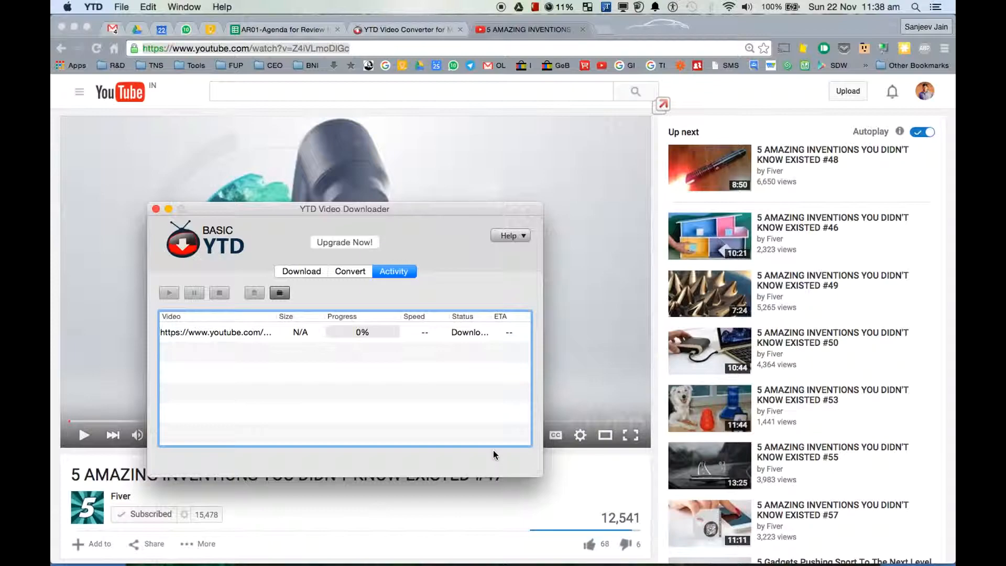
mouse_move(384, 282)
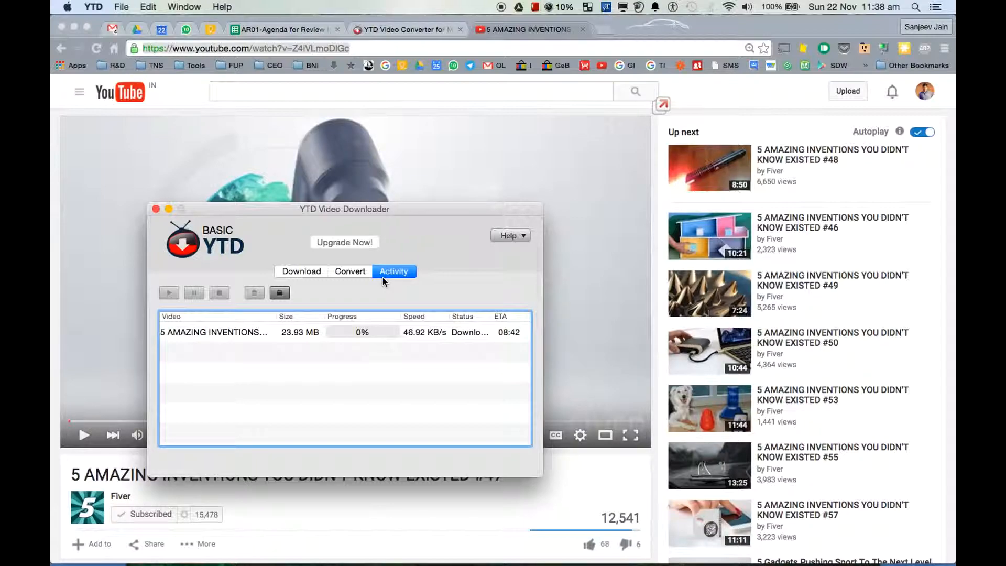
mouse_move(320, 336)
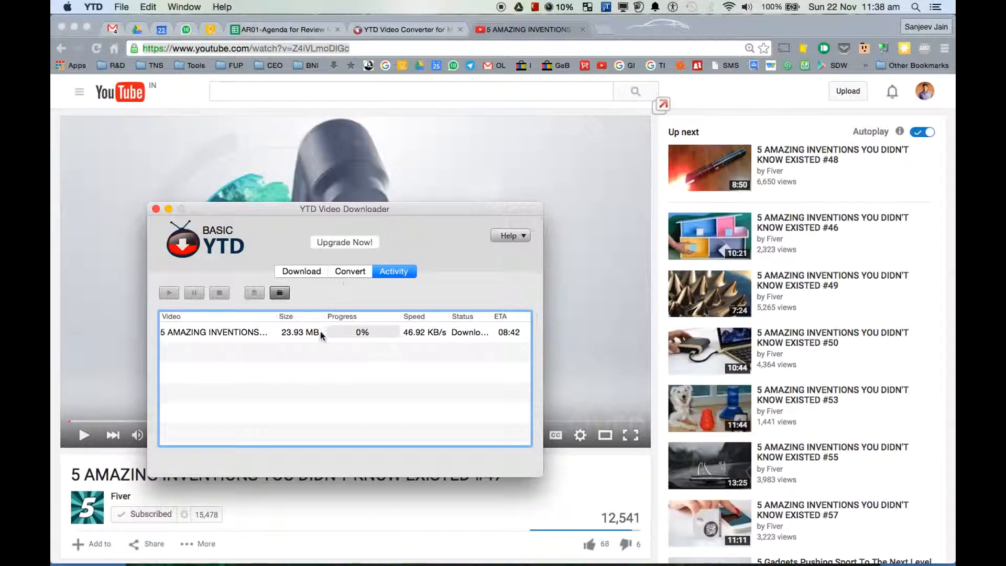
mouse_move(365, 314)
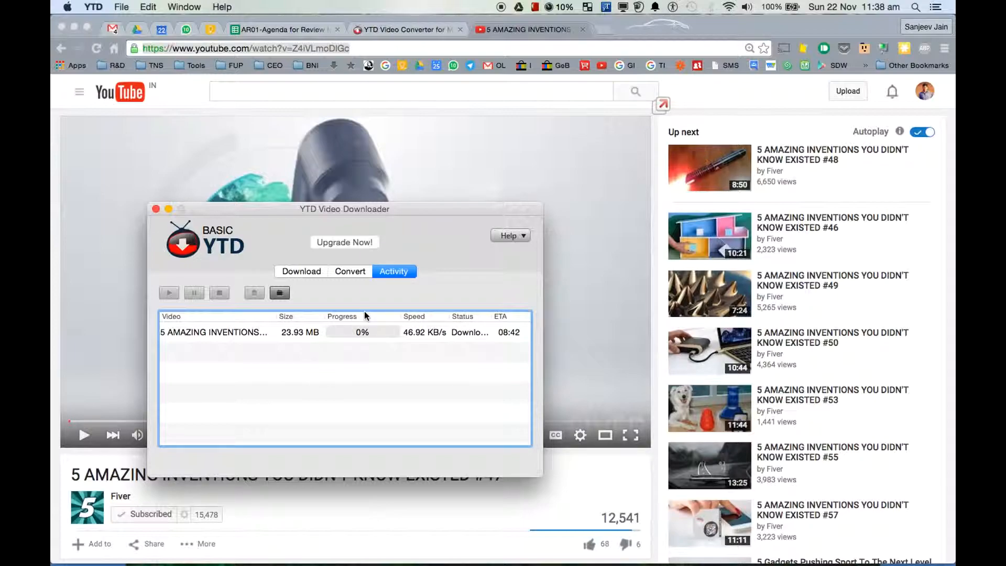
Step: In Convert, select VID_20151122_112524.mp4 from Downloads as the source video to convert
left_click(351, 270)
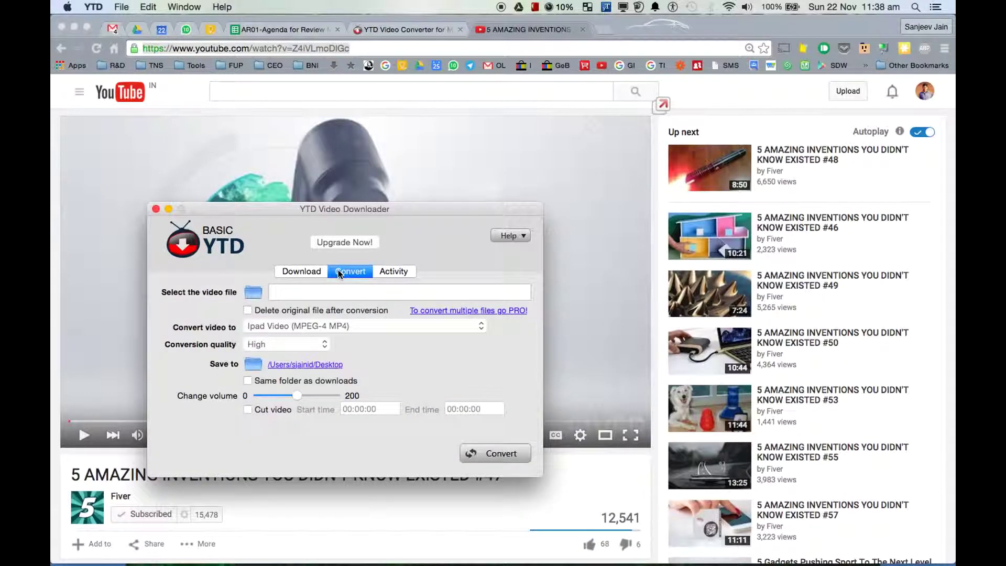
mouse_move(256, 296)
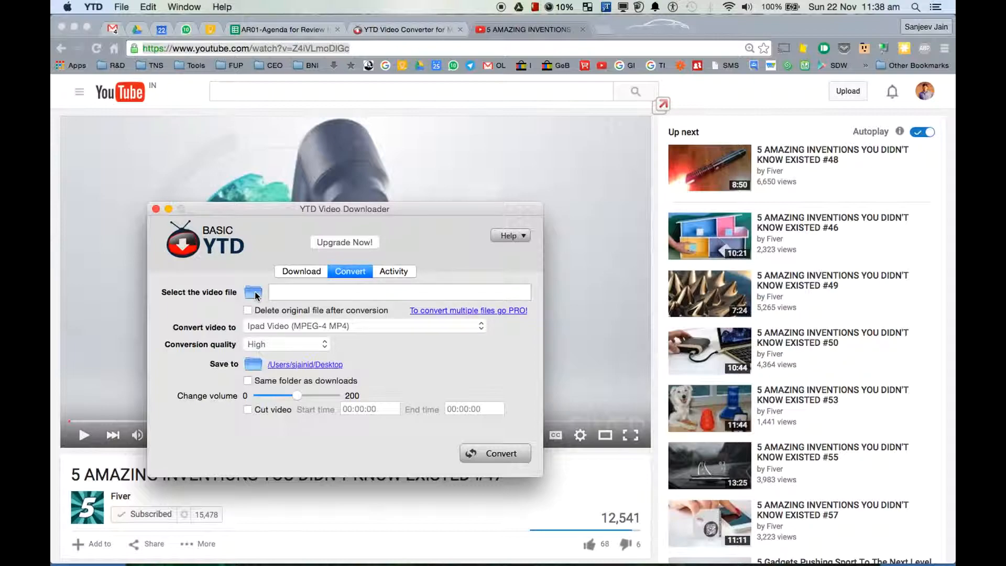
left_click(253, 293)
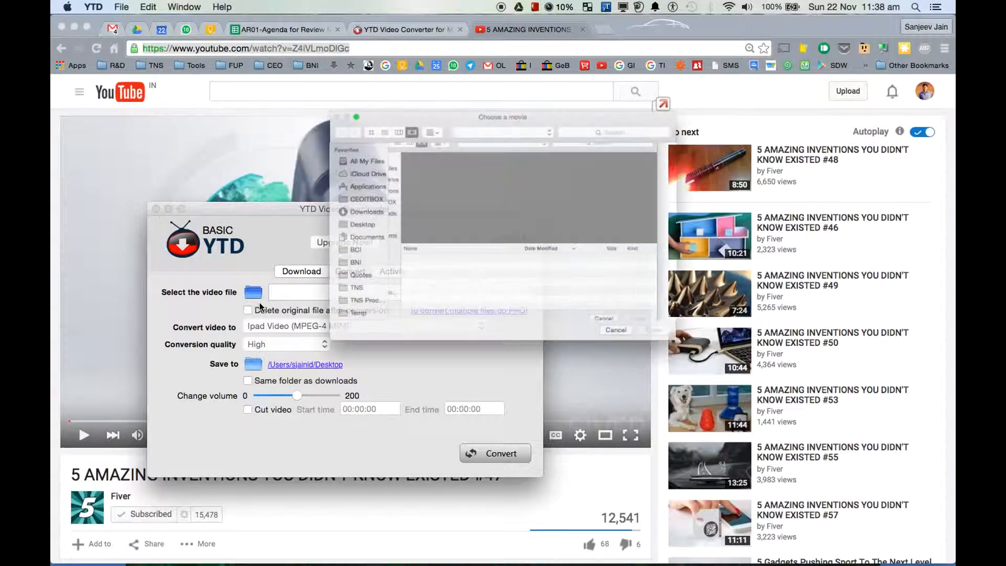
left_click(327, 207)
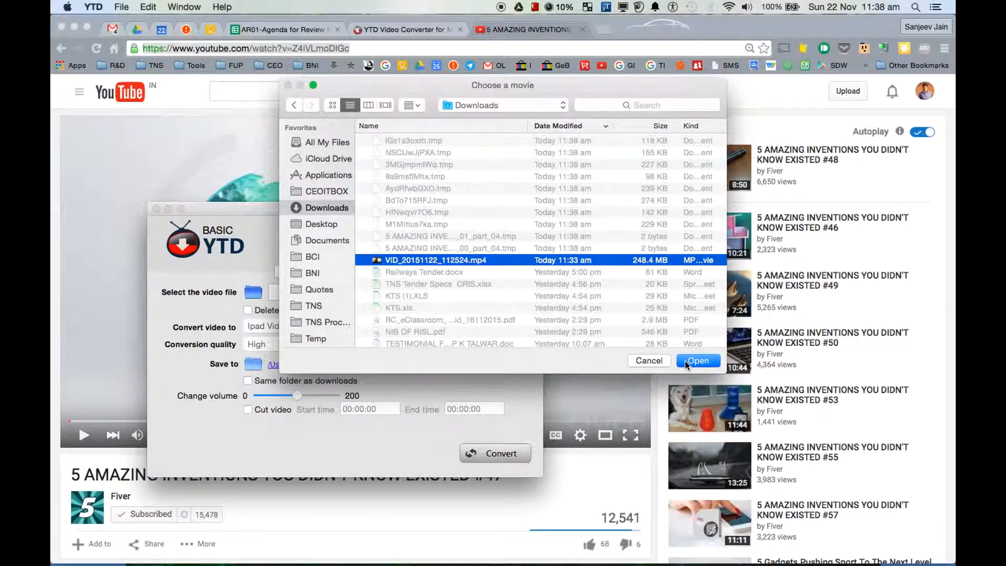
left_click(698, 359)
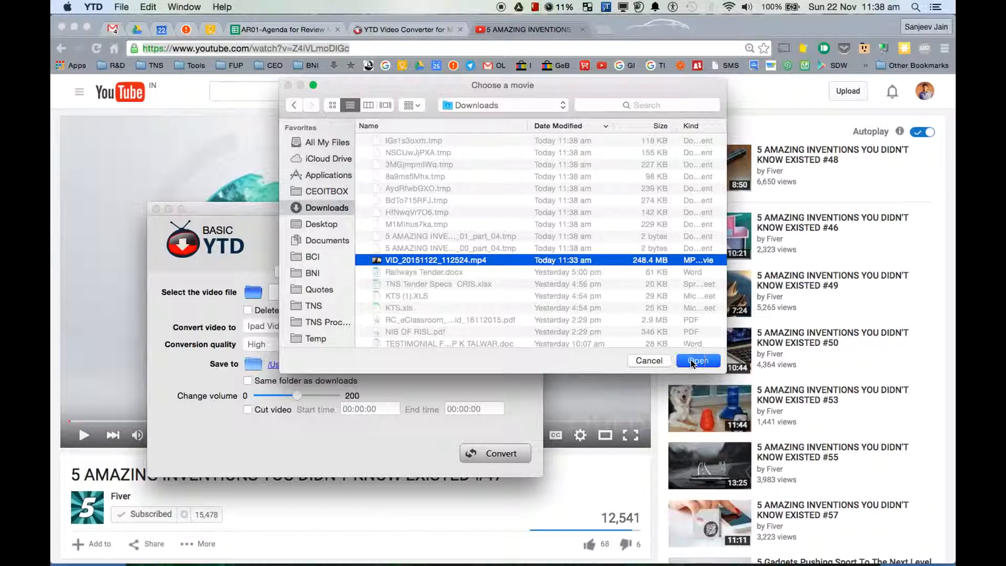
left_click(698, 360)
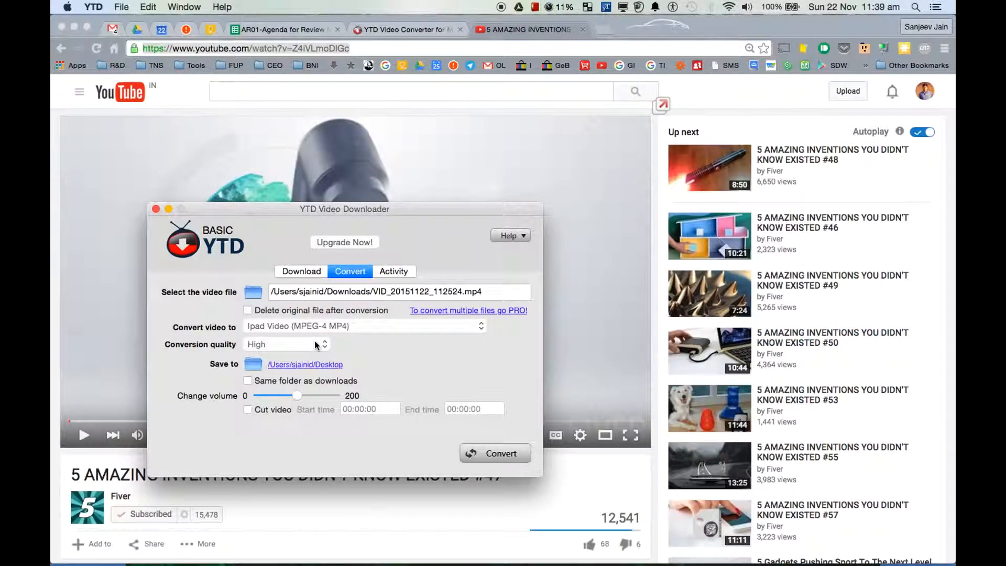
Step: Keep Ipad Video (MPEG-4 MP4) as output format and set conversion quality to Low
left_click(363, 326)
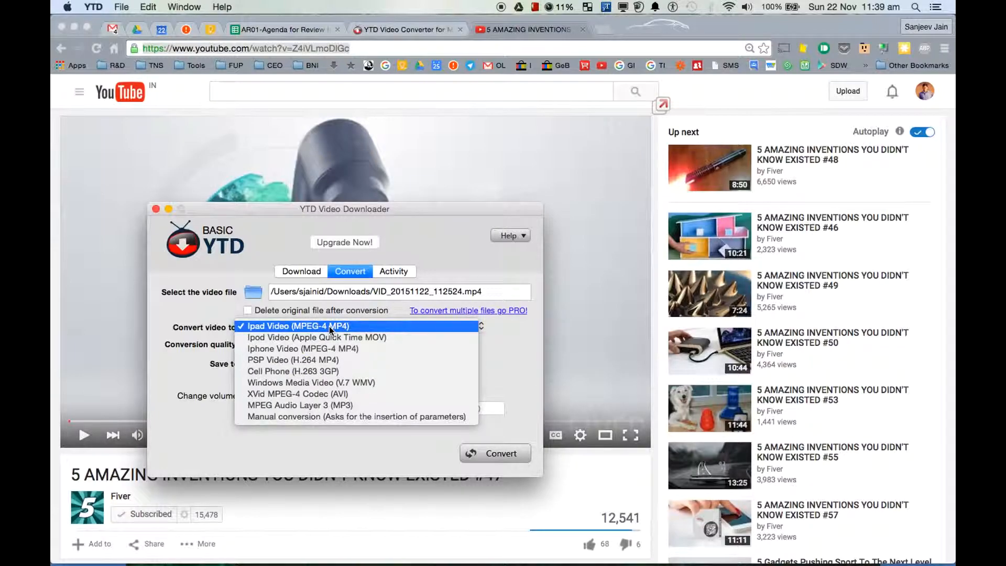
left_click(295, 326)
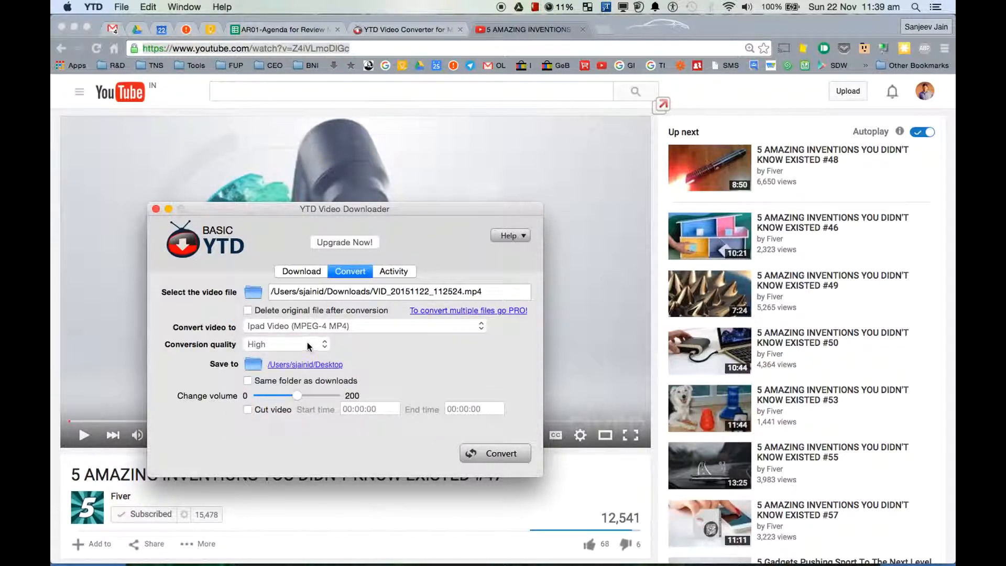
left_click(285, 343)
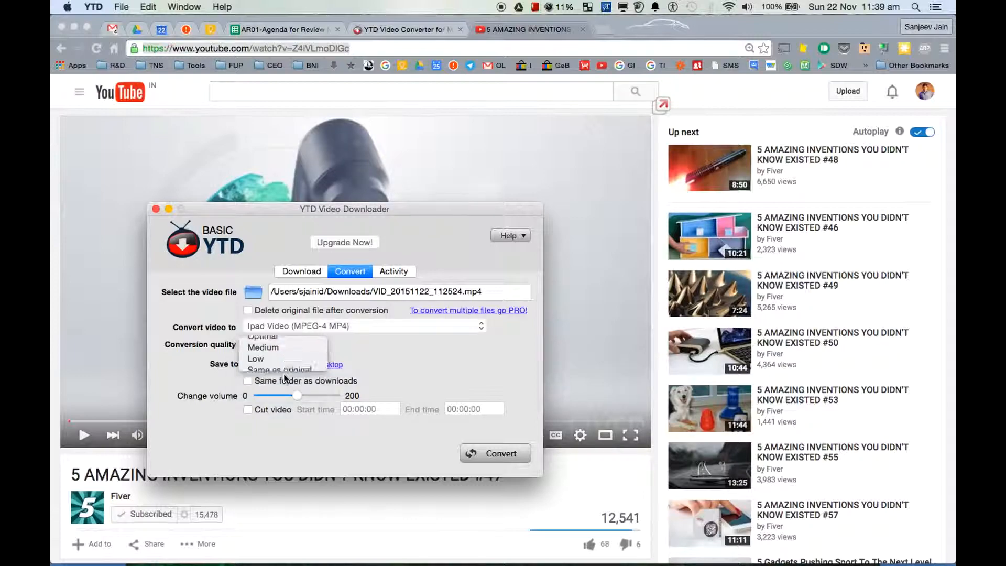
left_click(256, 358)
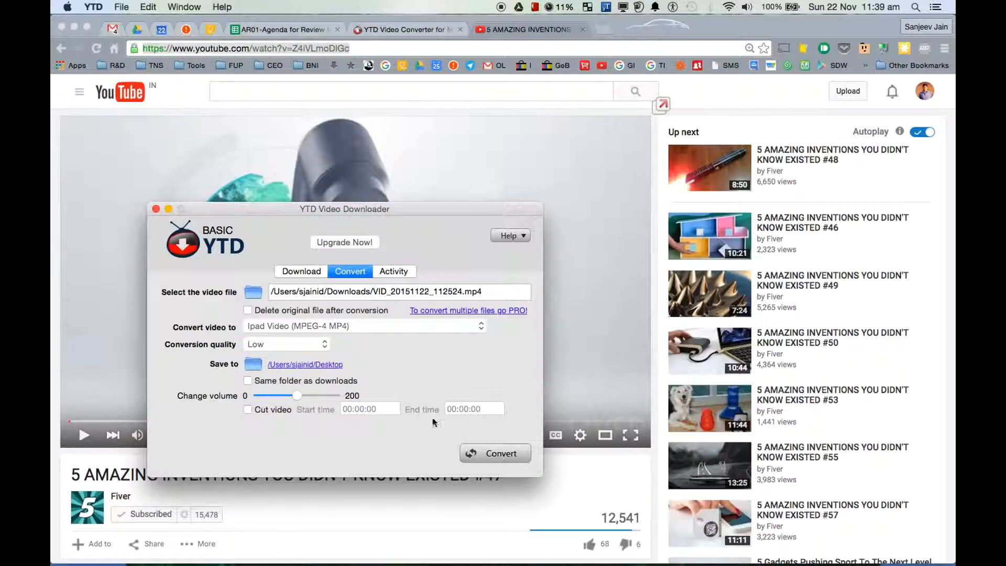
mouse_move(325, 372)
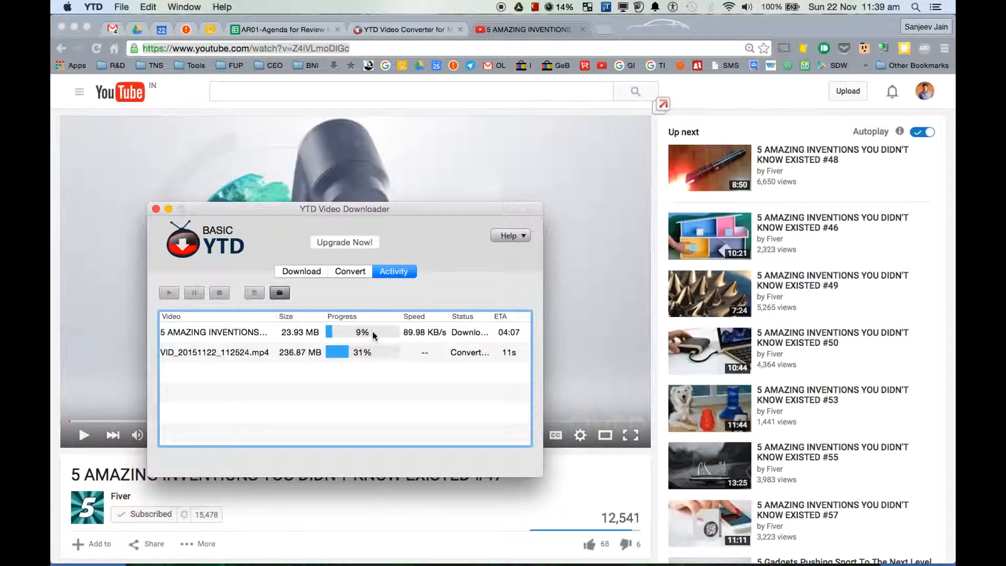
Step: Reorder the Activity list while the conversion reaches 100% and the download continues
left_click(462, 316)
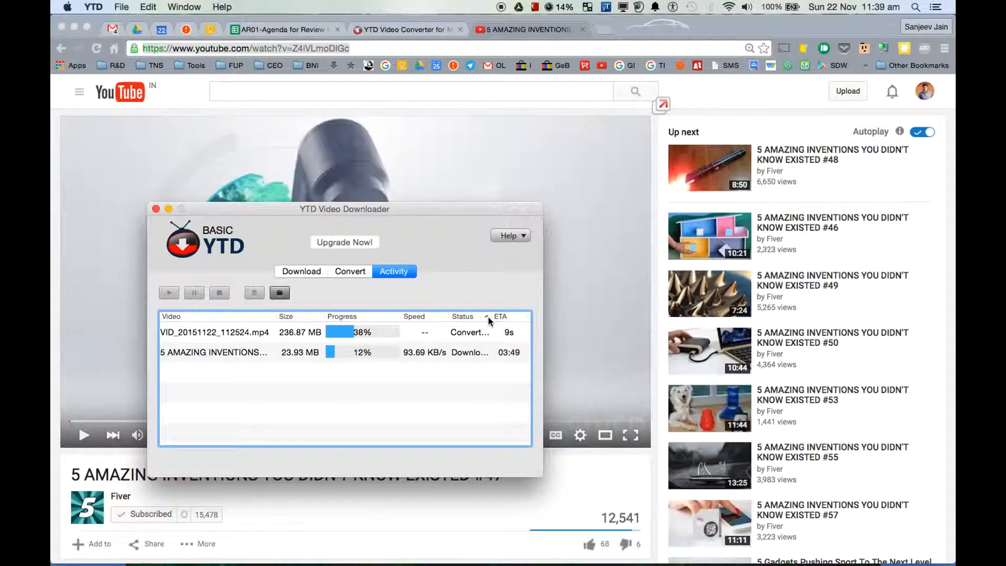
left_click(488, 316)
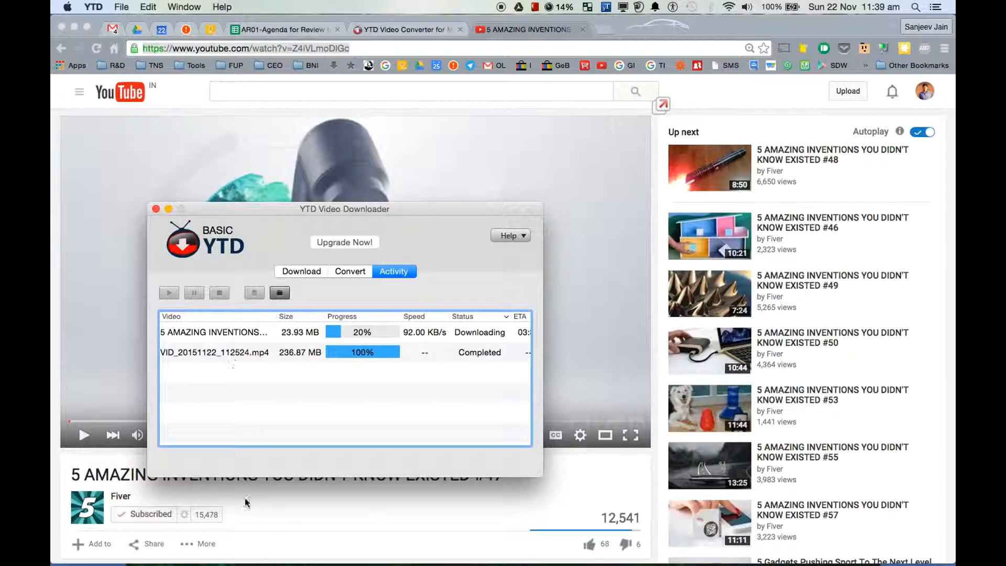
mouse_move(179, 523)
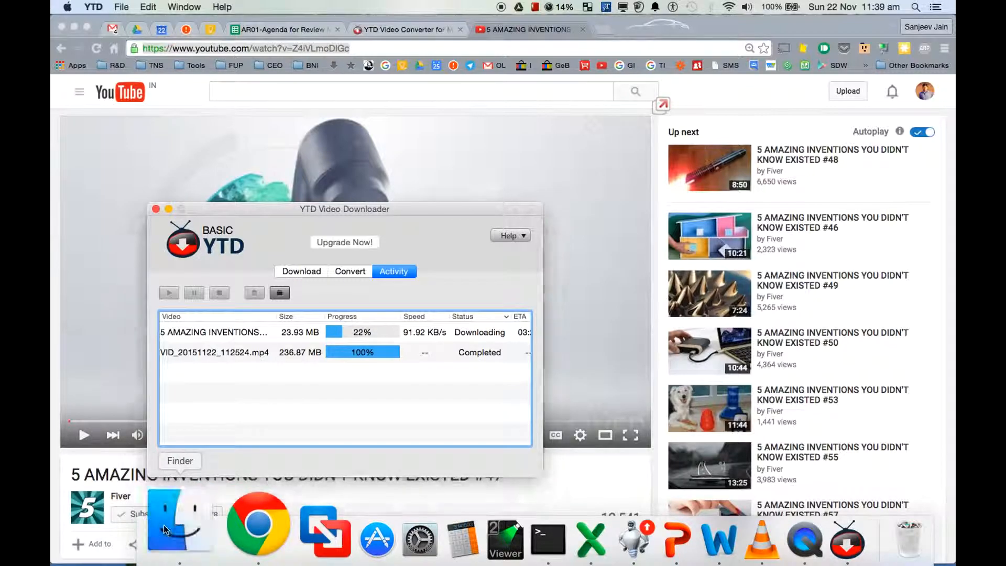
Step: In Finder, show the Desktop and select the converted 5.7 MB VID_20151122_112524.mp4
left_click(179, 523)
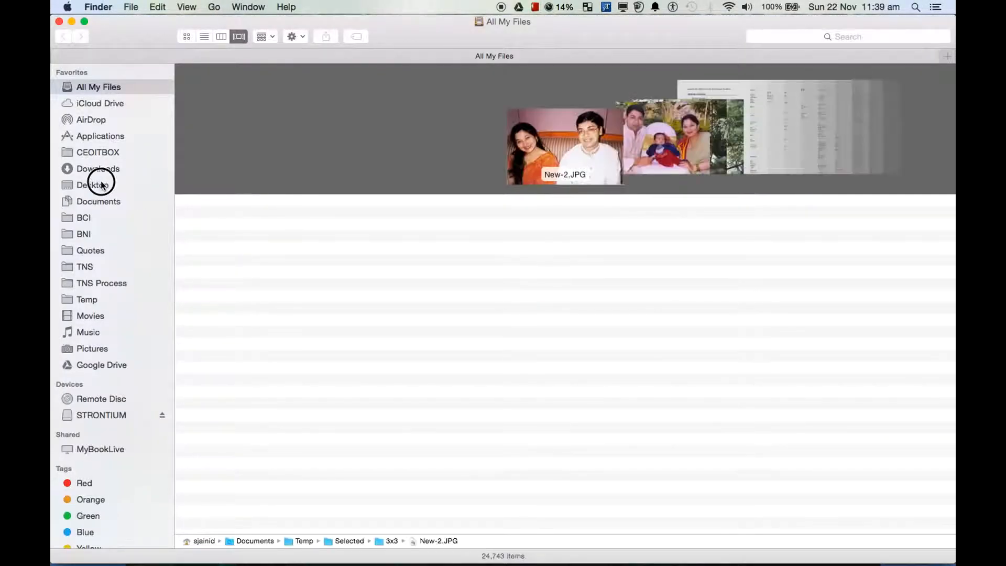
left_click(93, 185)
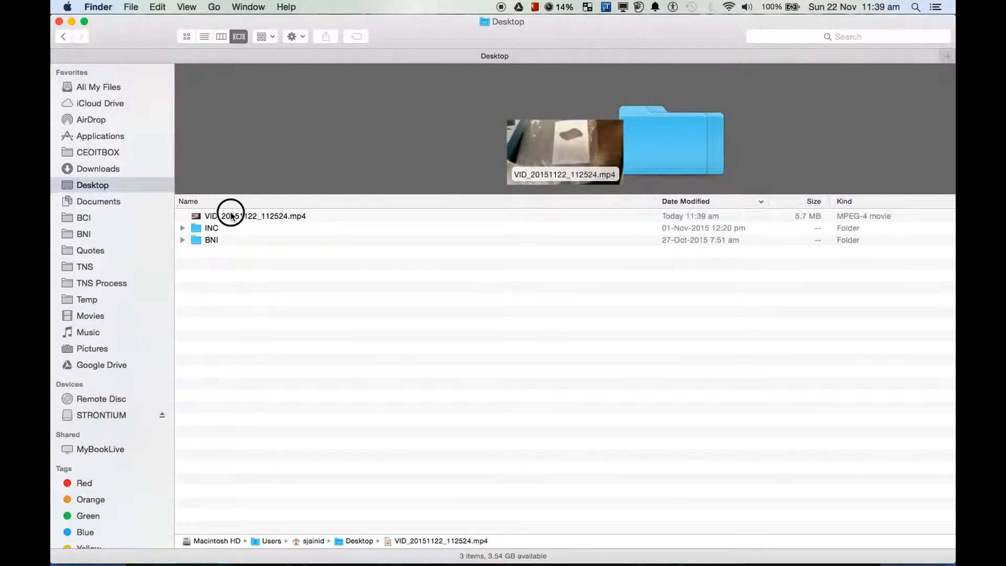
left_click(256, 216)
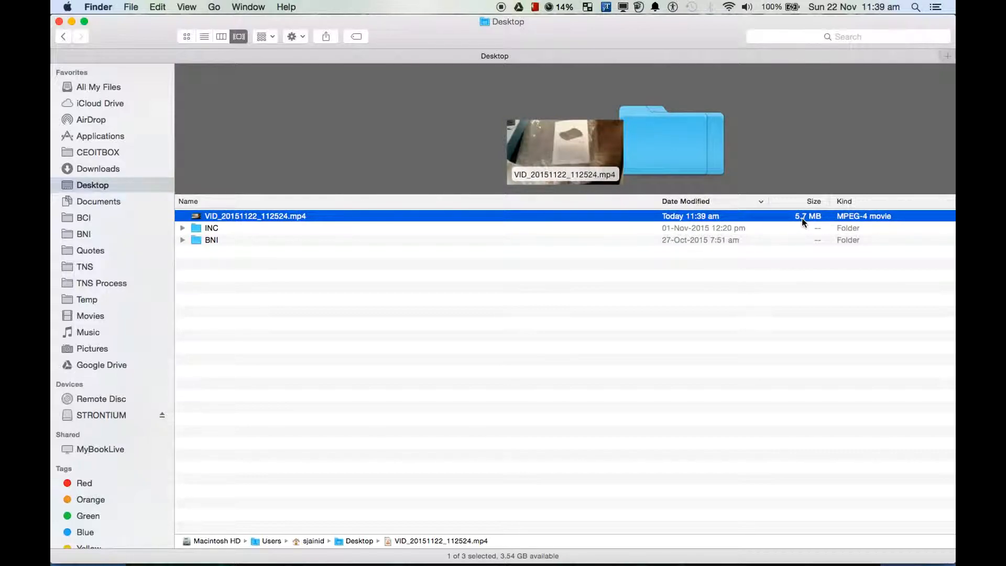
mouse_move(398, 216)
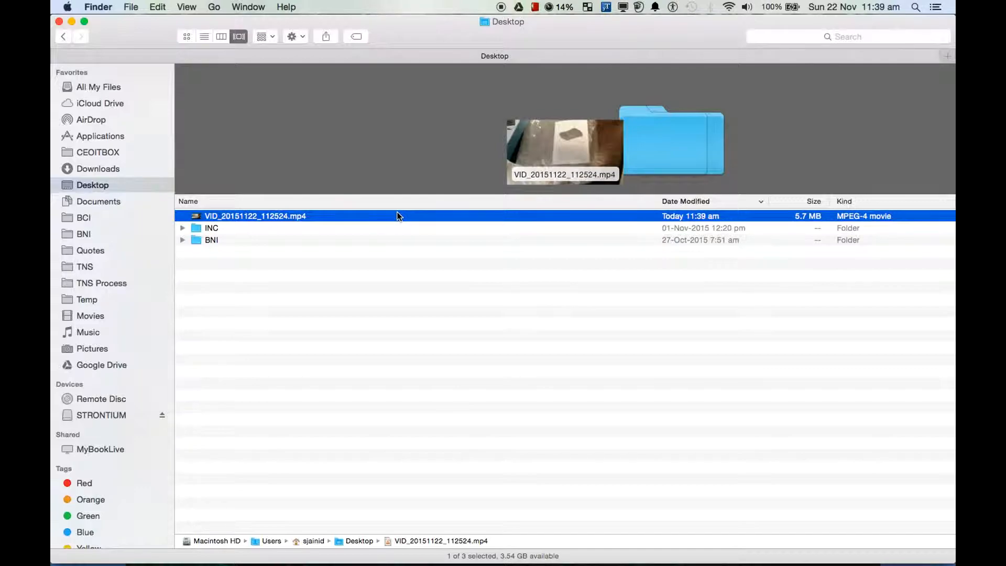
double_click(256, 216)
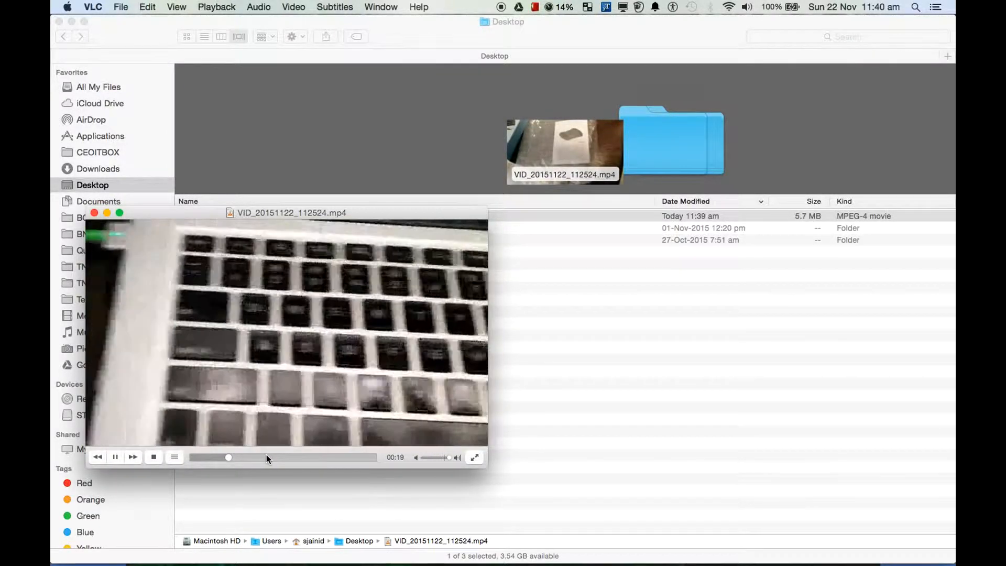
left_click(304, 457)
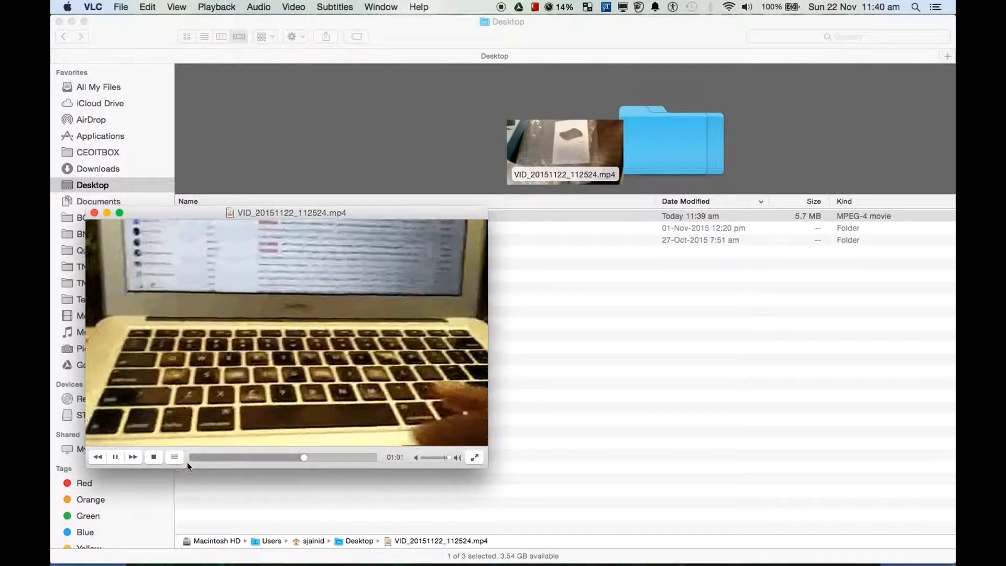
left_click(174, 457)
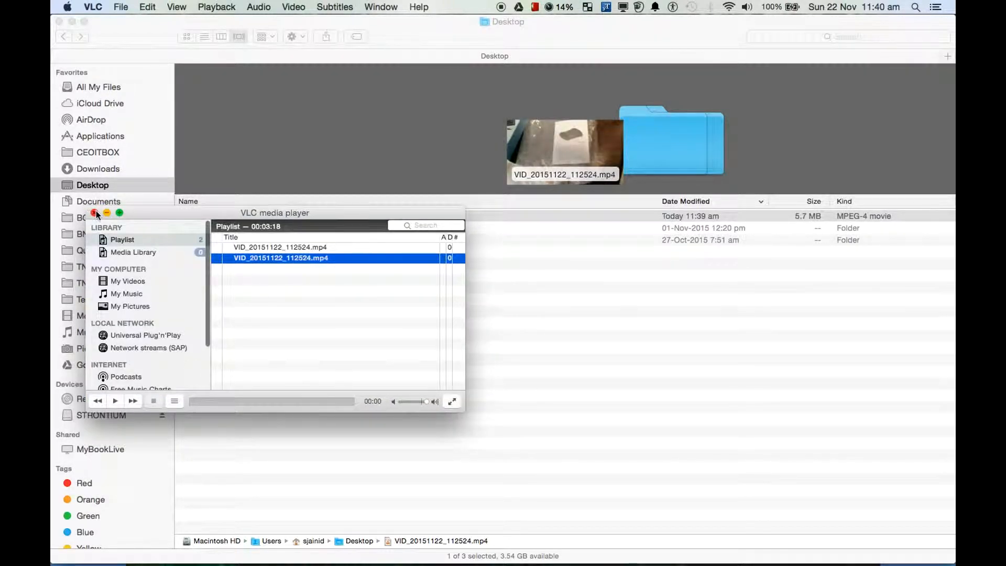
left_click(95, 213)
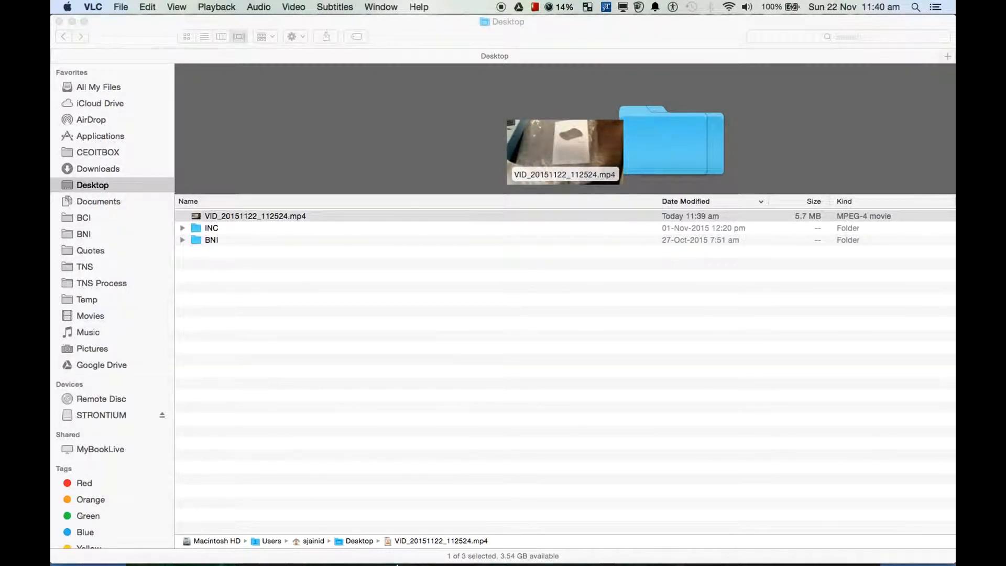
mouse_move(722, 520)
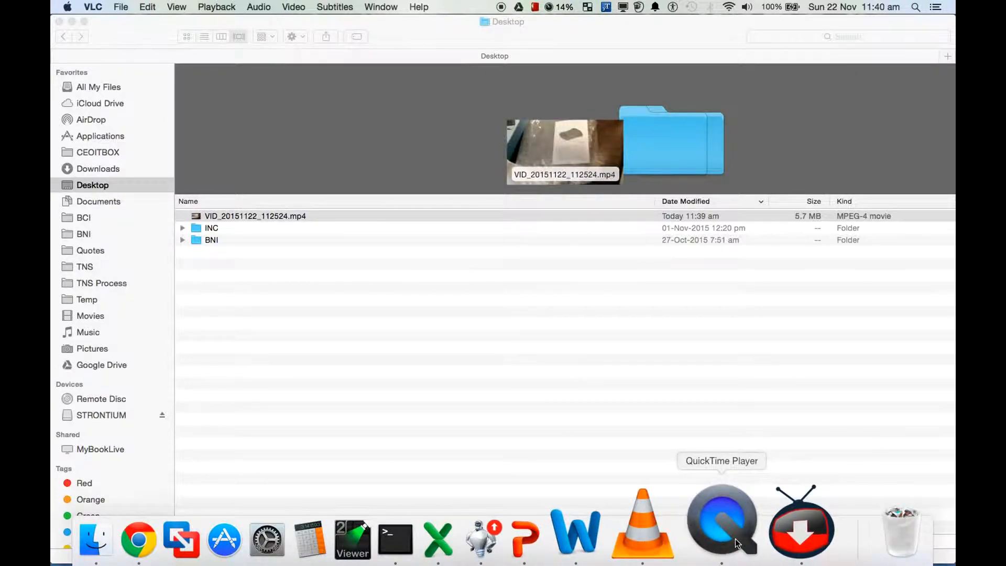
Step: Return to YTD's Activity list showing the download at 34% and the conversion completed
left_click(801, 526)
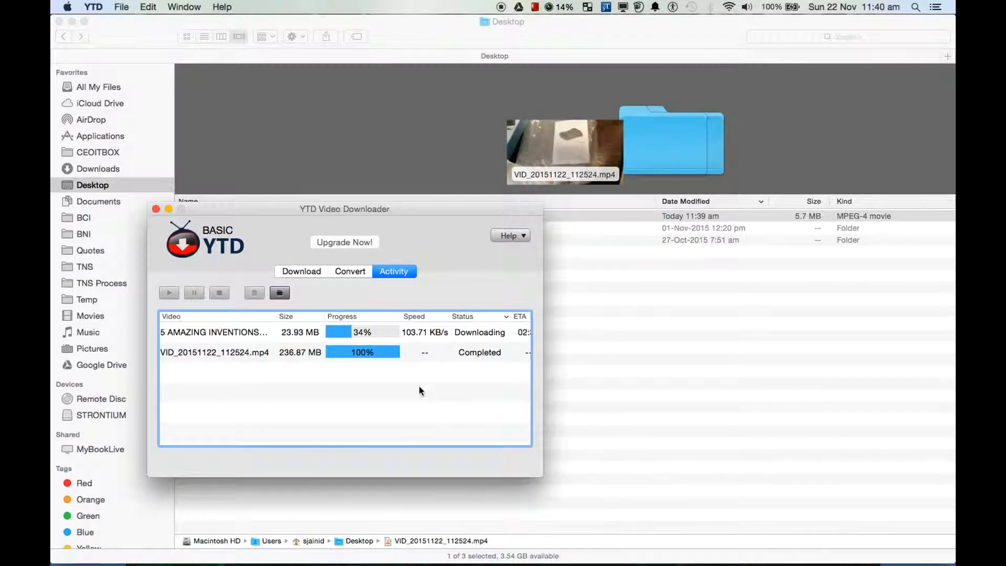
mouse_move(365, 336)
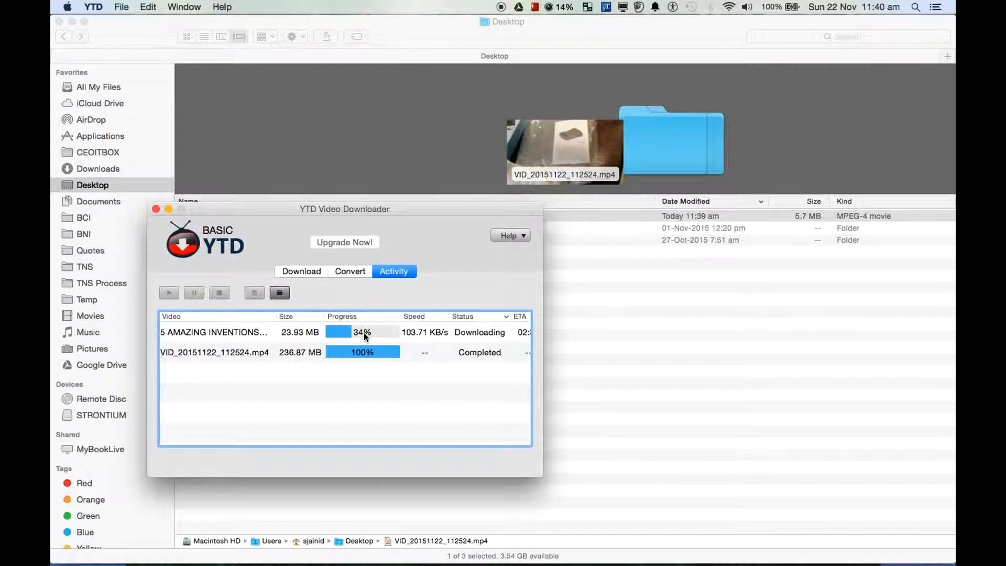
mouse_move(397, 339)
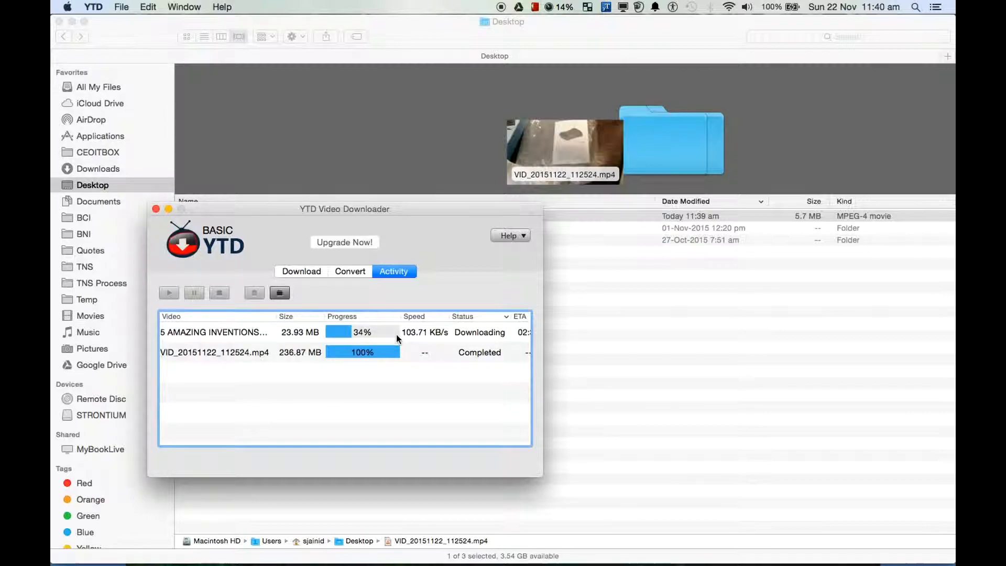
left_click(301, 271)
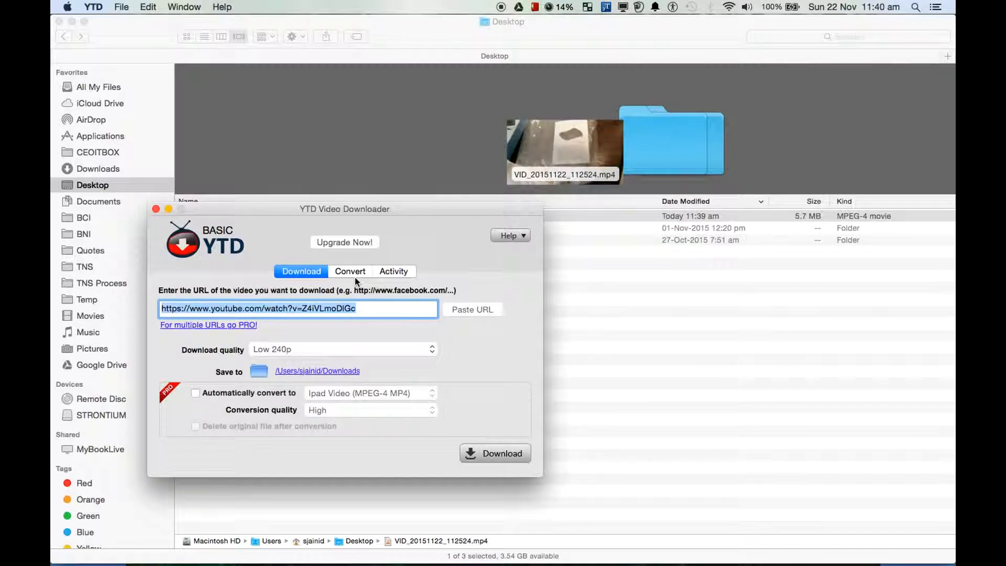
left_click(393, 270)
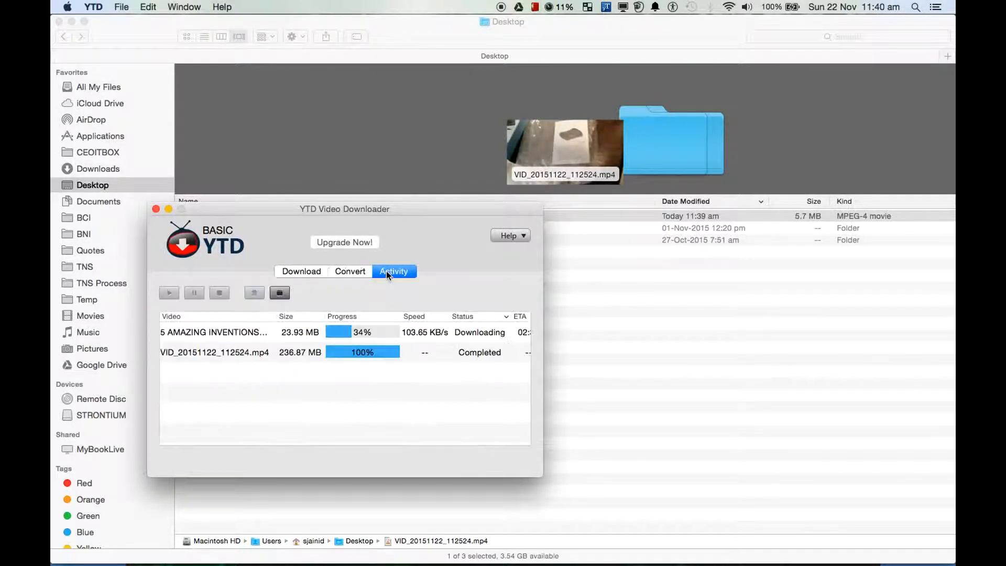